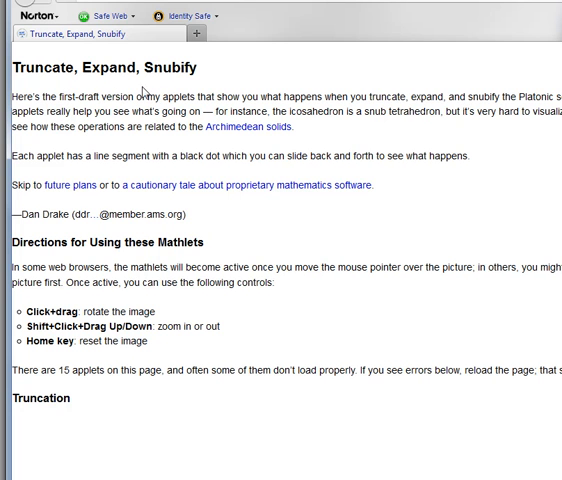
mouse_move(216, 400)
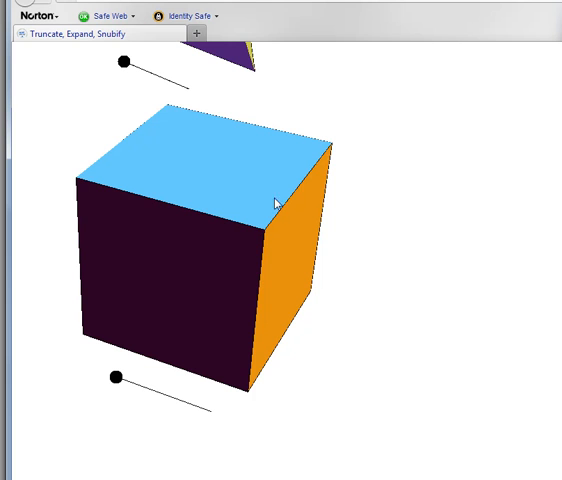
mouse_move(290, 184)
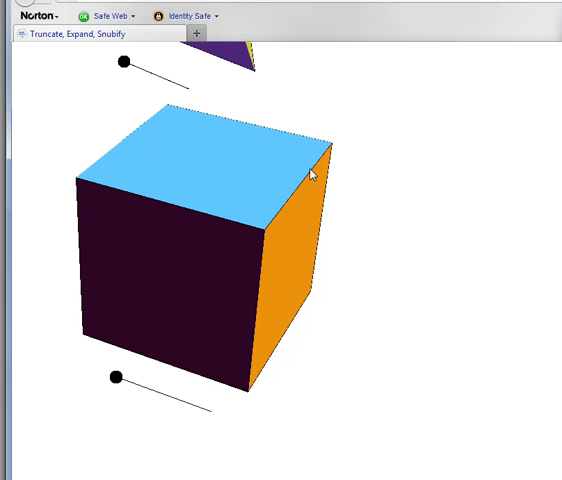
mouse_move(270, 230)
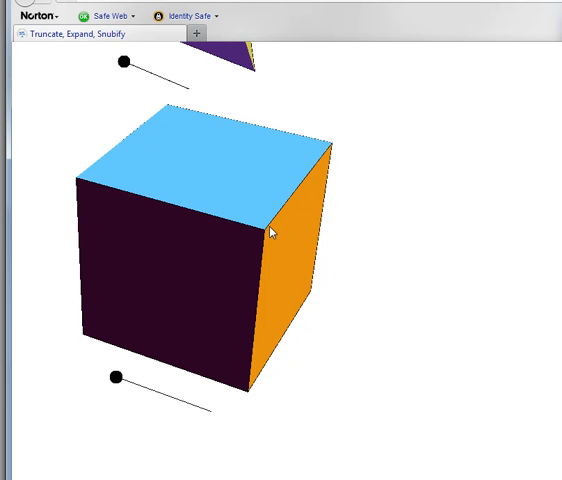
mouse_move(322, 172)
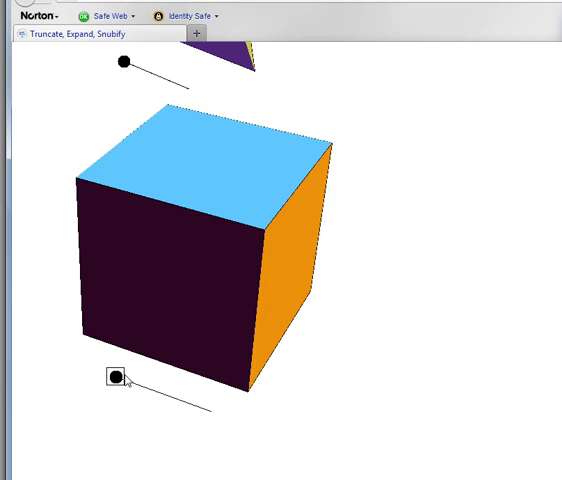
- Slide the cube's truncation to the cuboctahedron, then back to the truncated cube with octagonal faces
left_click_drag(112, 378, 160, 396)
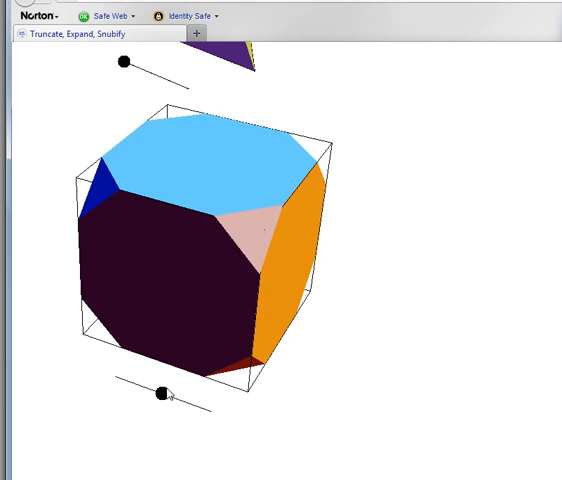
left_click_drag(160, 392, 210, 412)
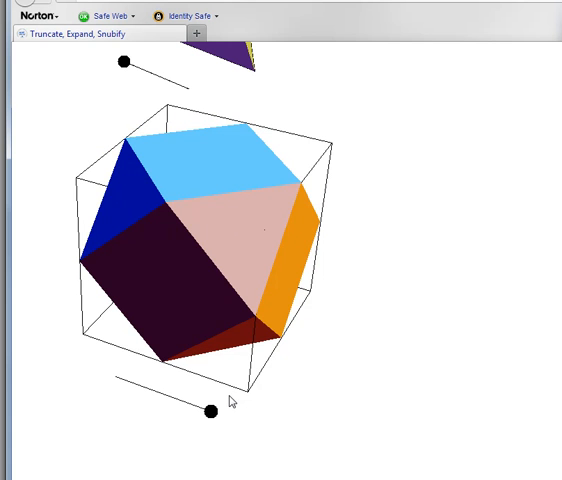
left_click_drag(210, 410, 172, 408)
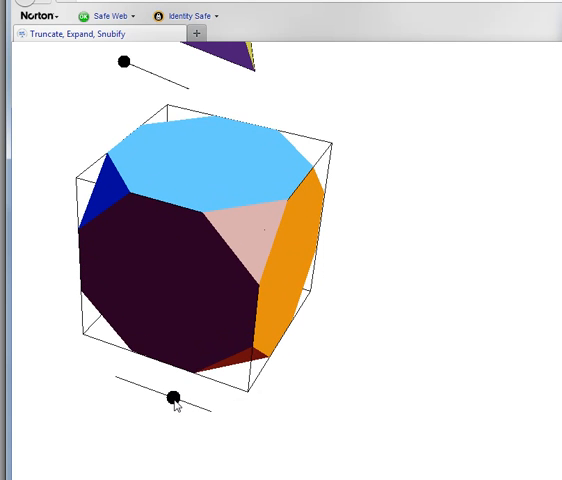